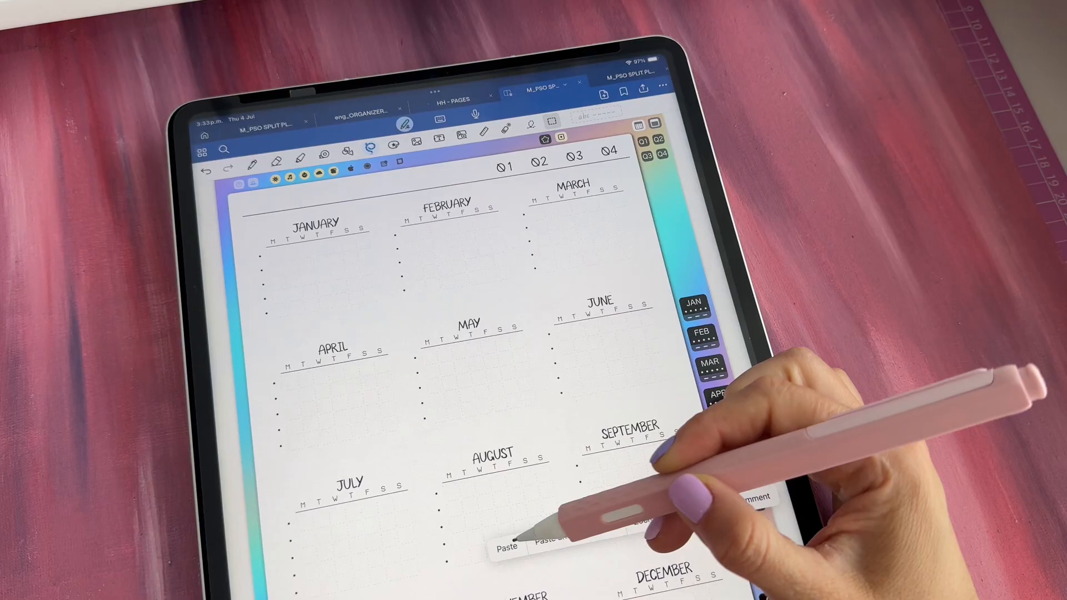
# Show the yearly overview page with the twelve month calendars in the planner.
pyautogui.click(507, 545)
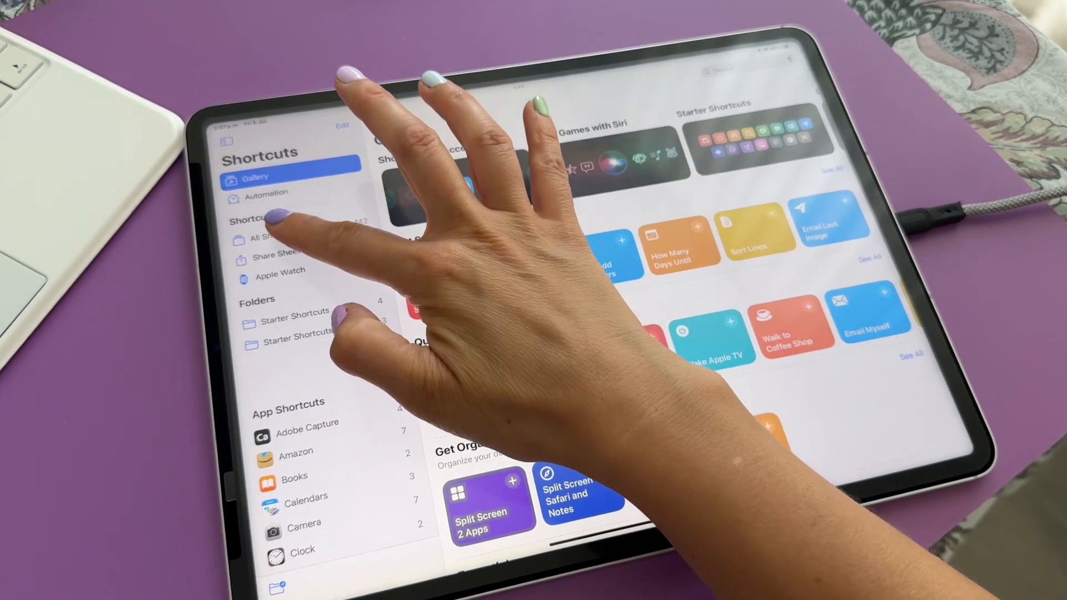
# Select Gallery in the Shortcuts sidebar to show starter and app shortcuts.
pyautogui.click(267, 225)
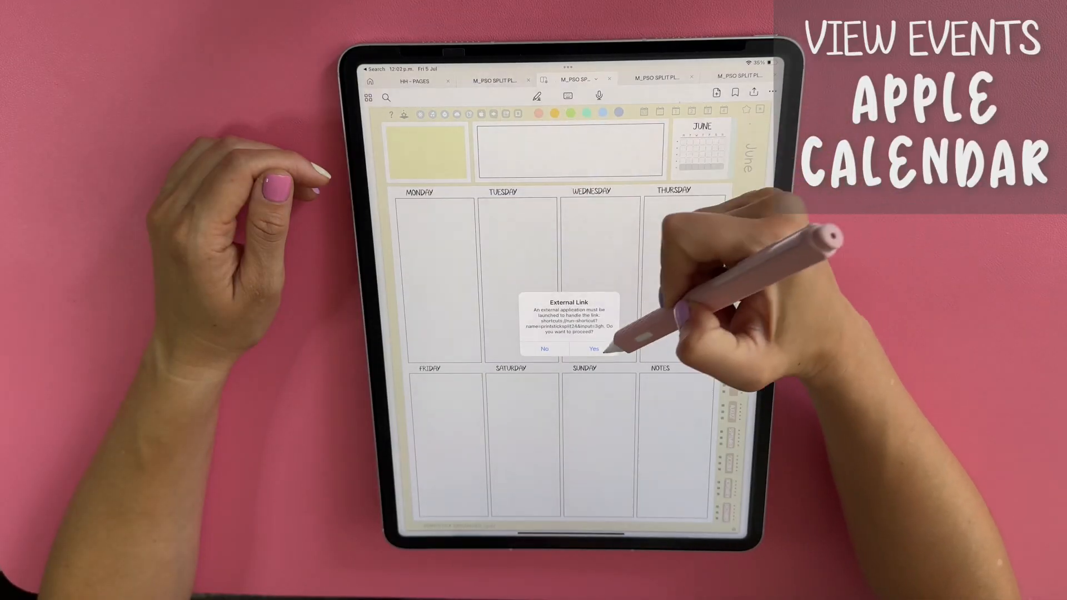
# Launch the weekly page's linked shortcuts, confirming Yes on each External Link alert, reaching the minutes prompt.
pyautogui.click(594, 349)
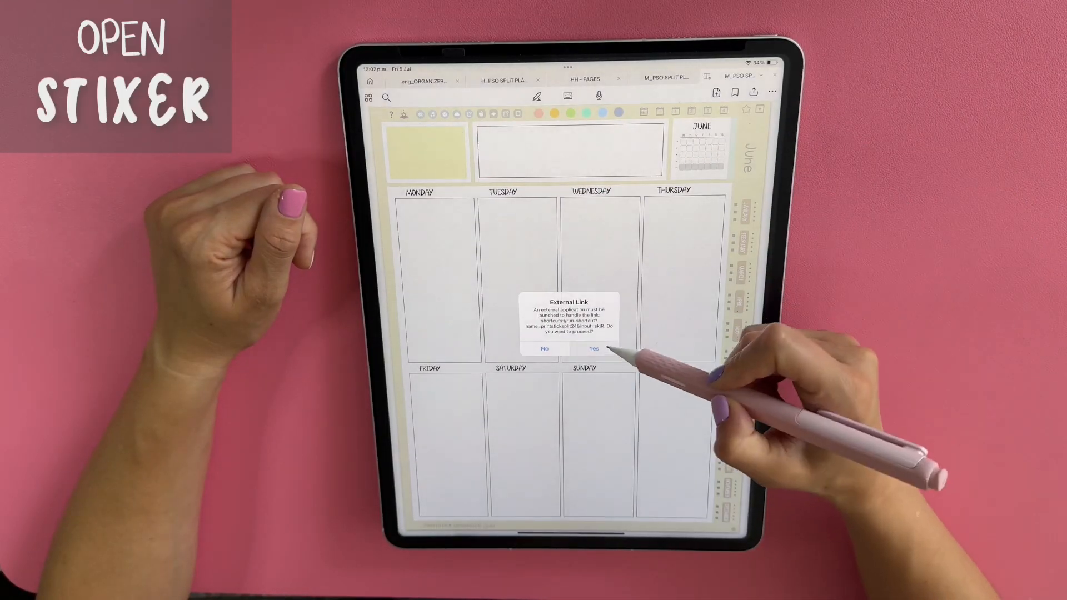
pyautogui.click(592, 347)
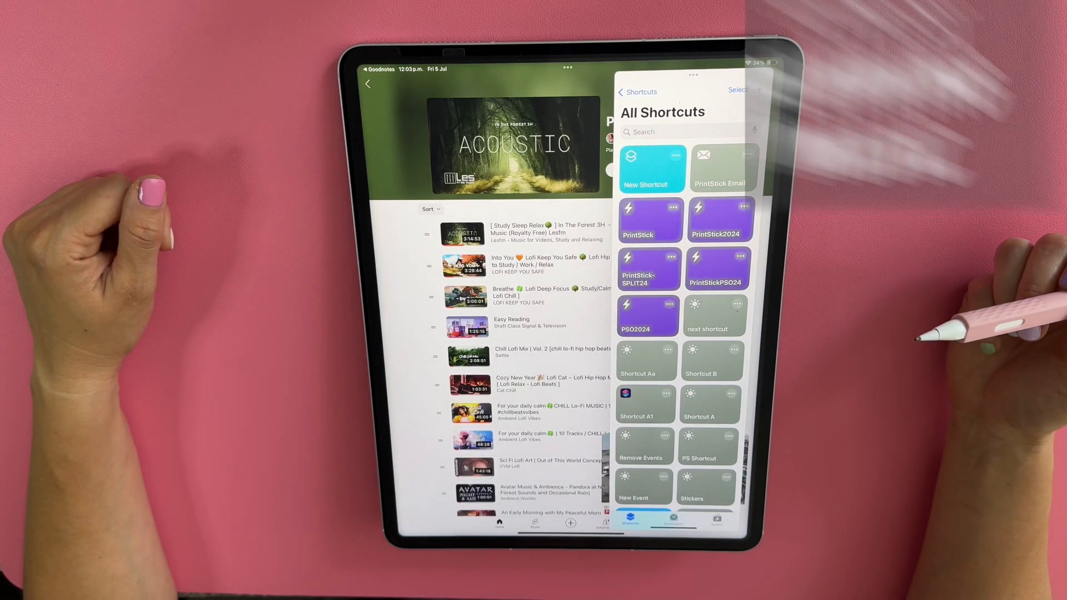
pyautogui.click(648, 269)
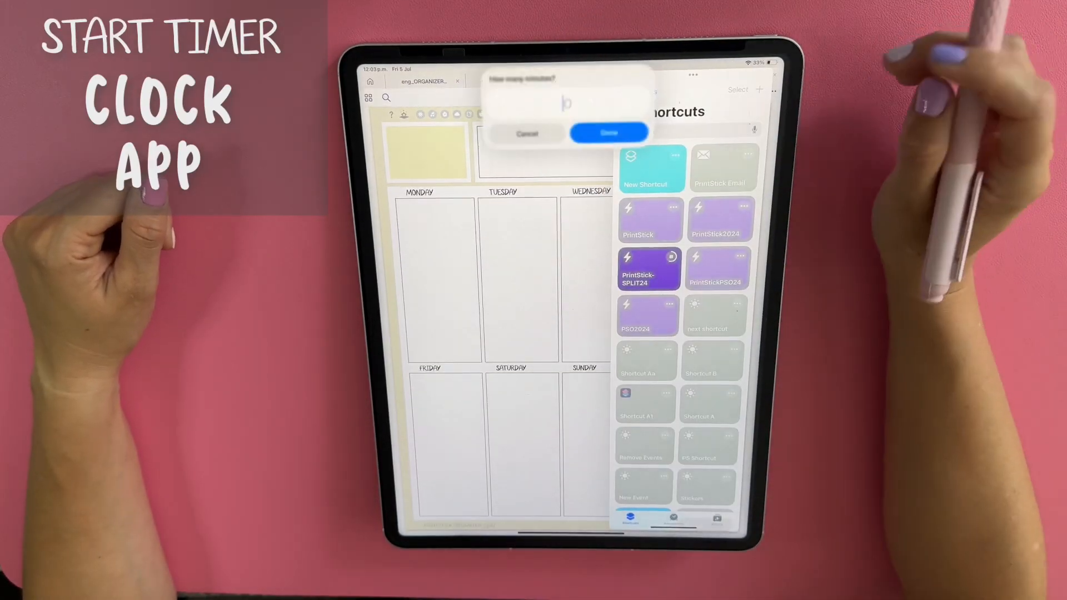